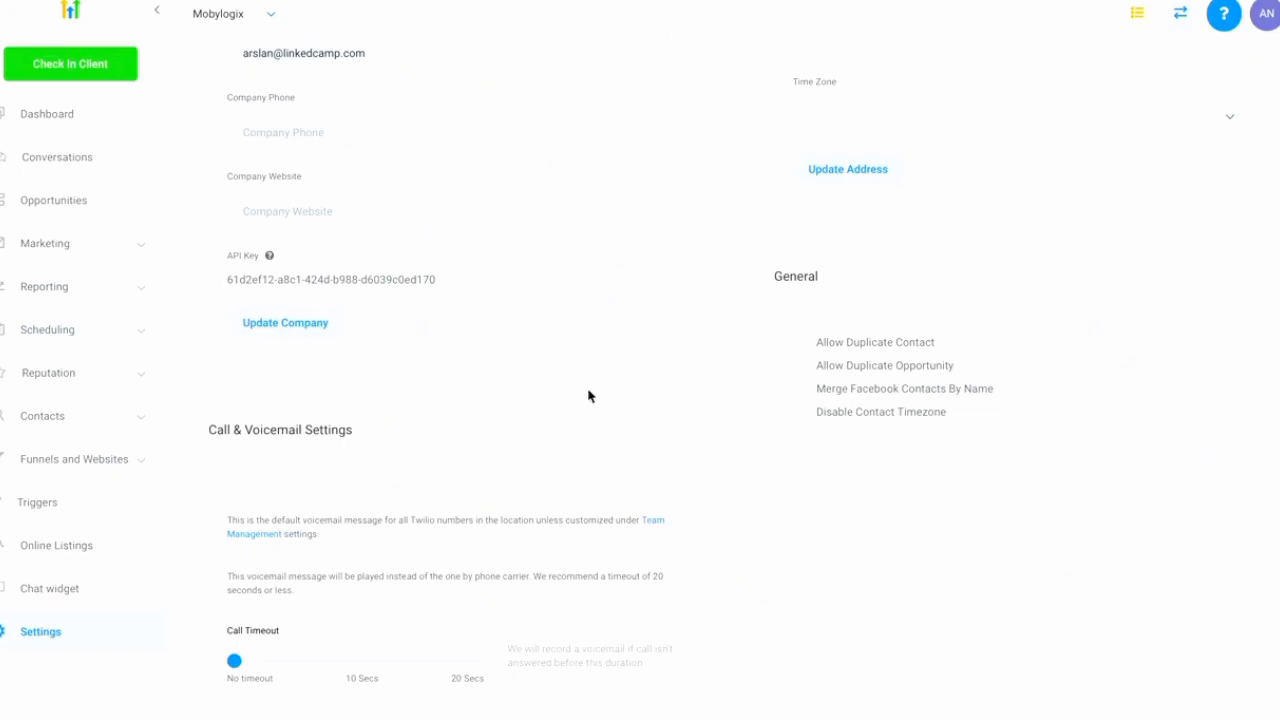
mouse_move(460, 252)
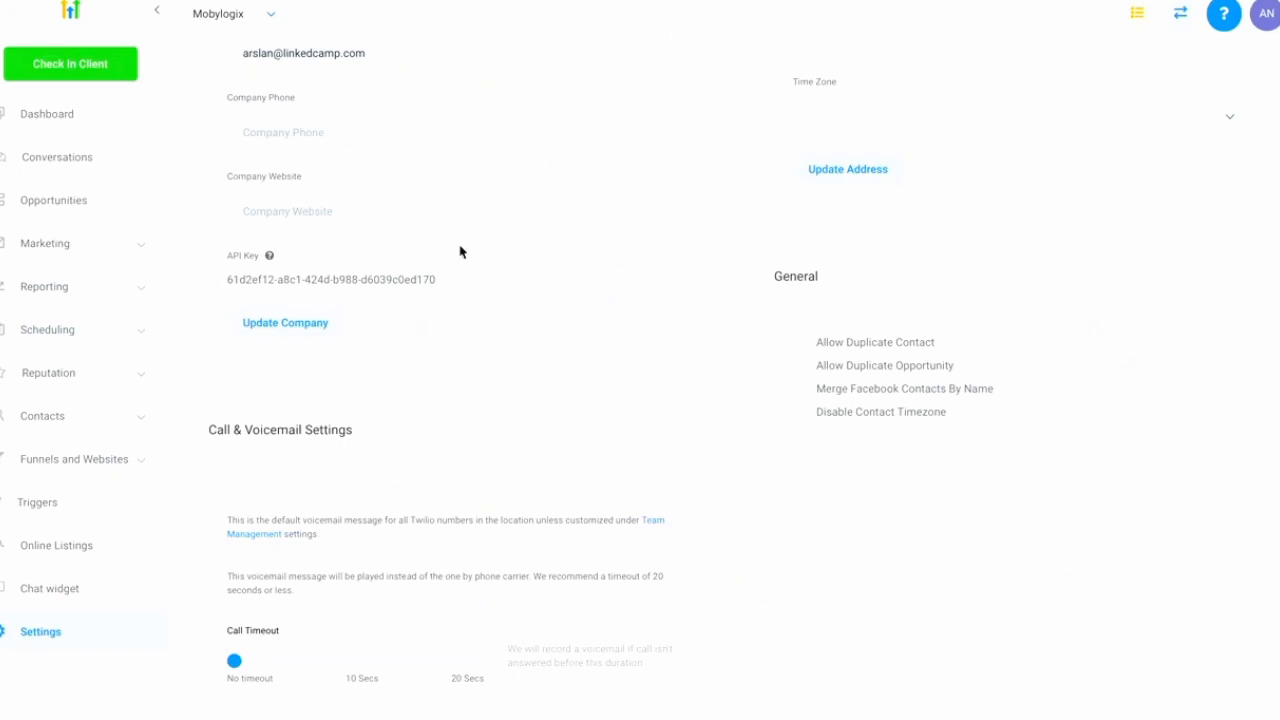
mouse_move(468, 296)
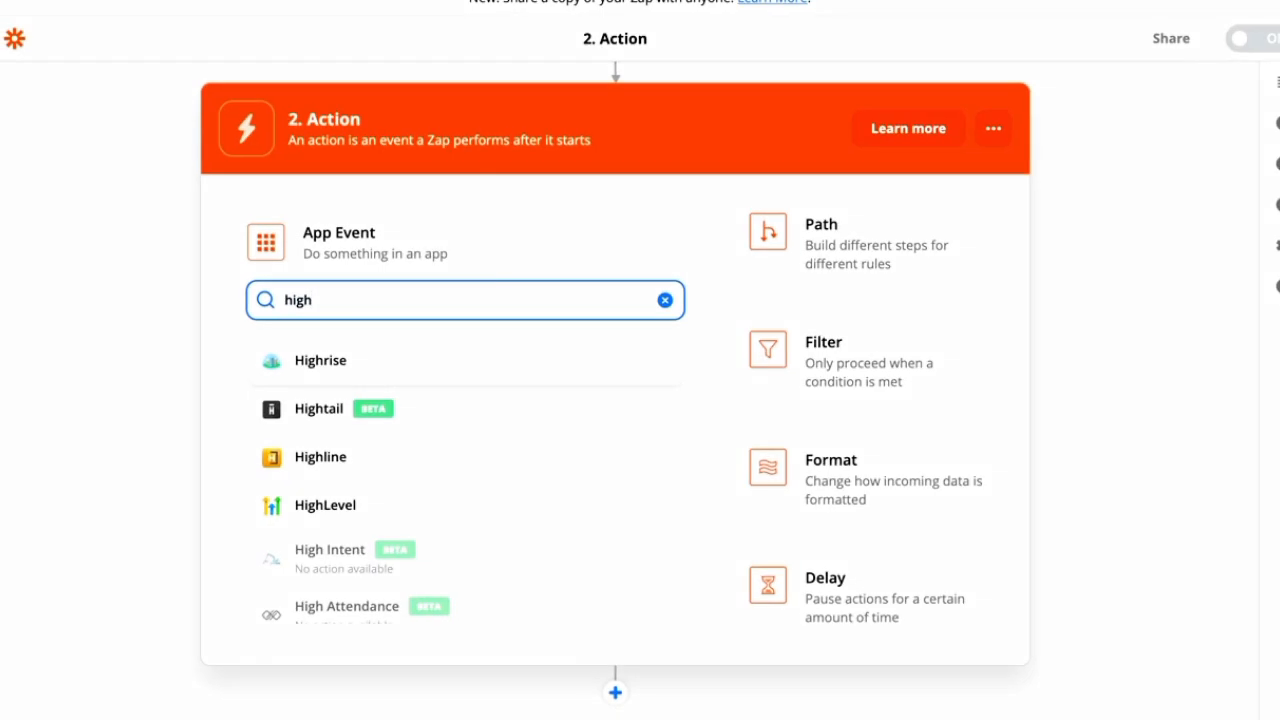
mouse_move(320, 498)
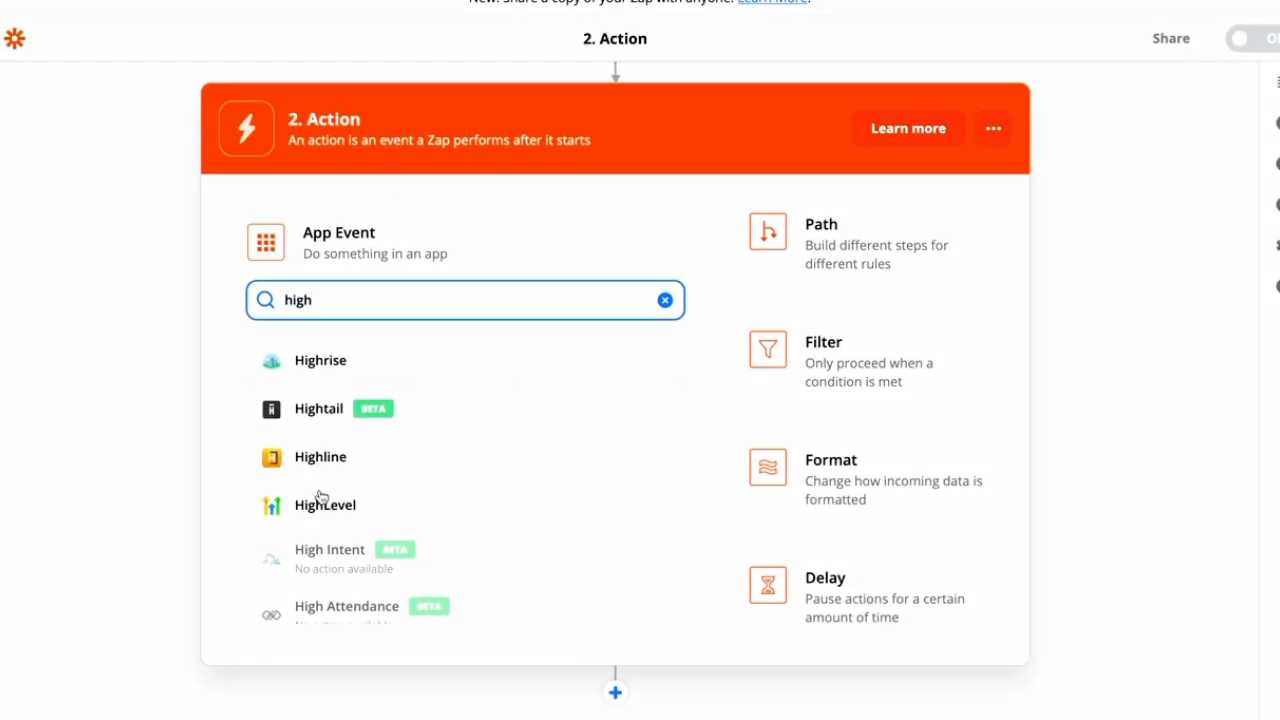
Step: Choose HighLevel as the action app with the 'Add Lead to Campaign' event
left_click(324, 504)
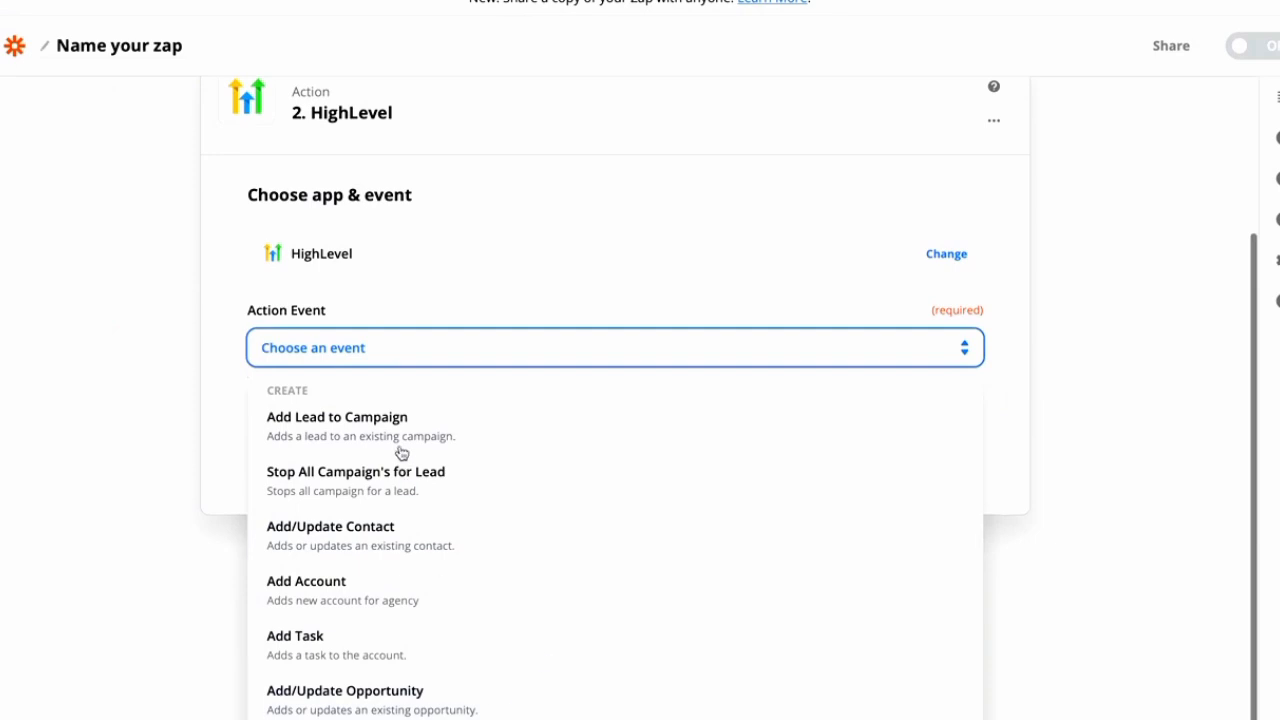
left_click(336, 416)
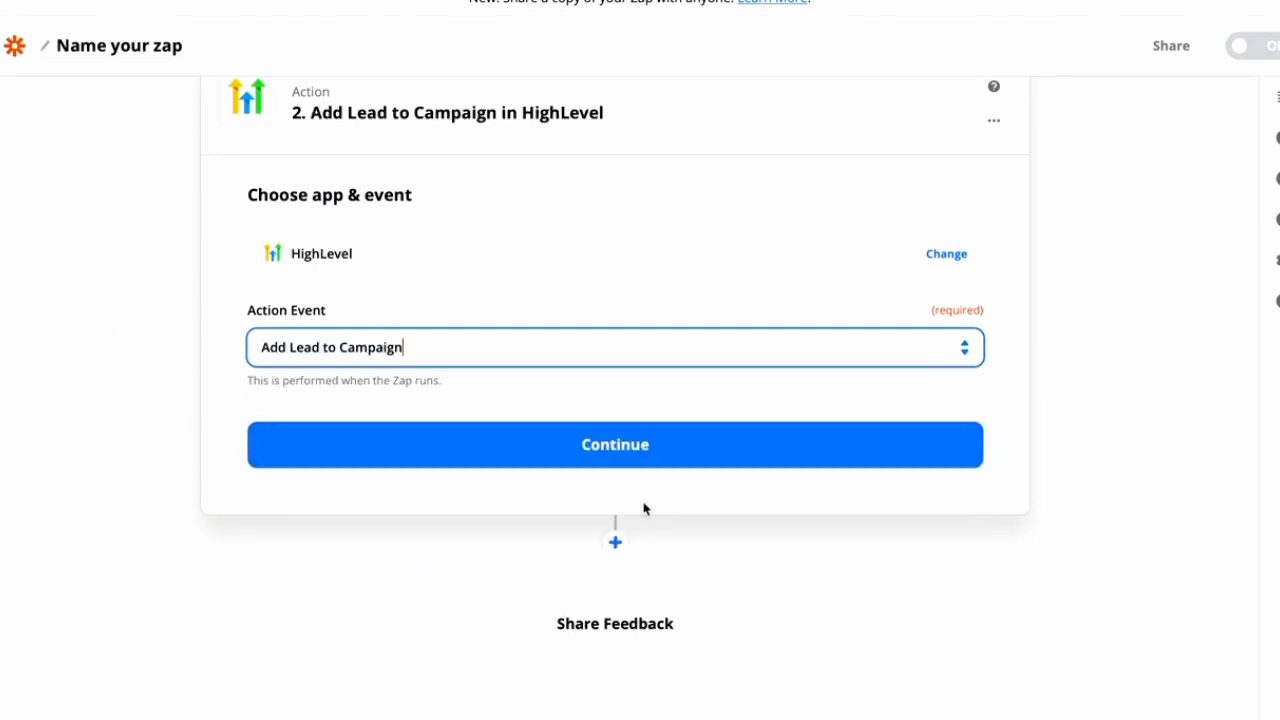
Step: Continue and select the connected HighLevel account for the action step
left_click(616, 444)
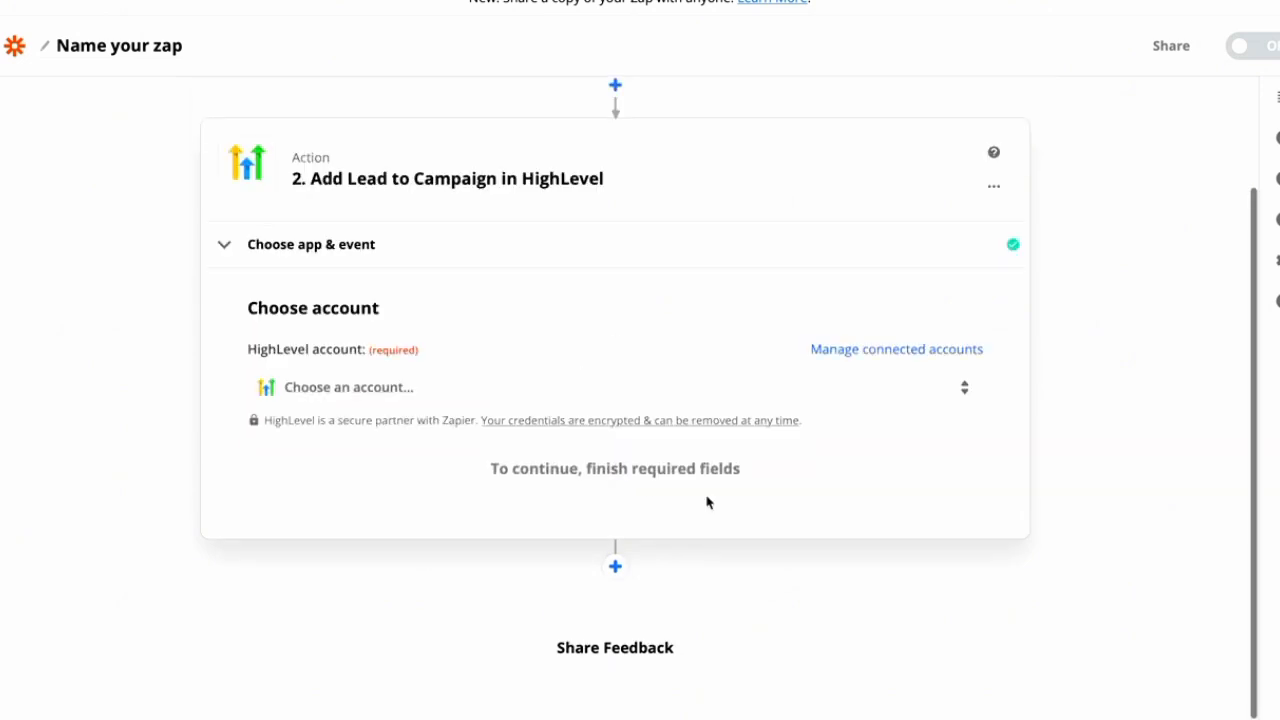
mouse_move(772, 380)
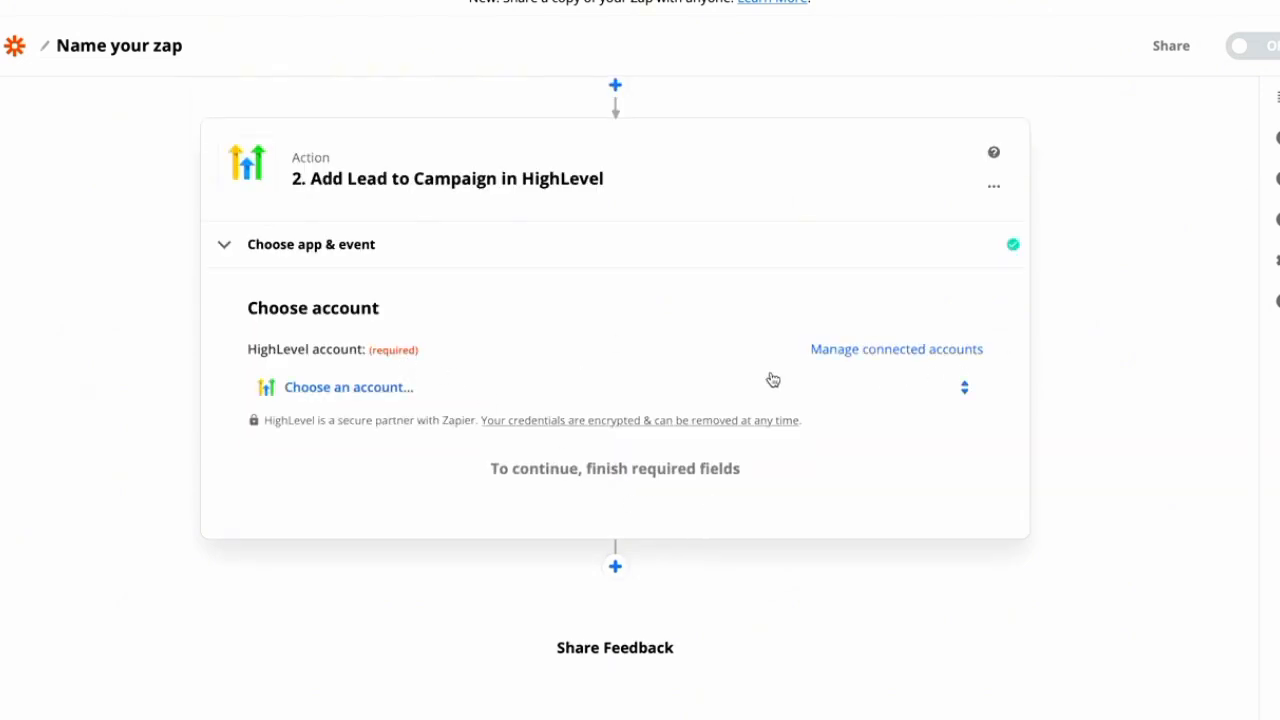
mouse_move(664, 390)
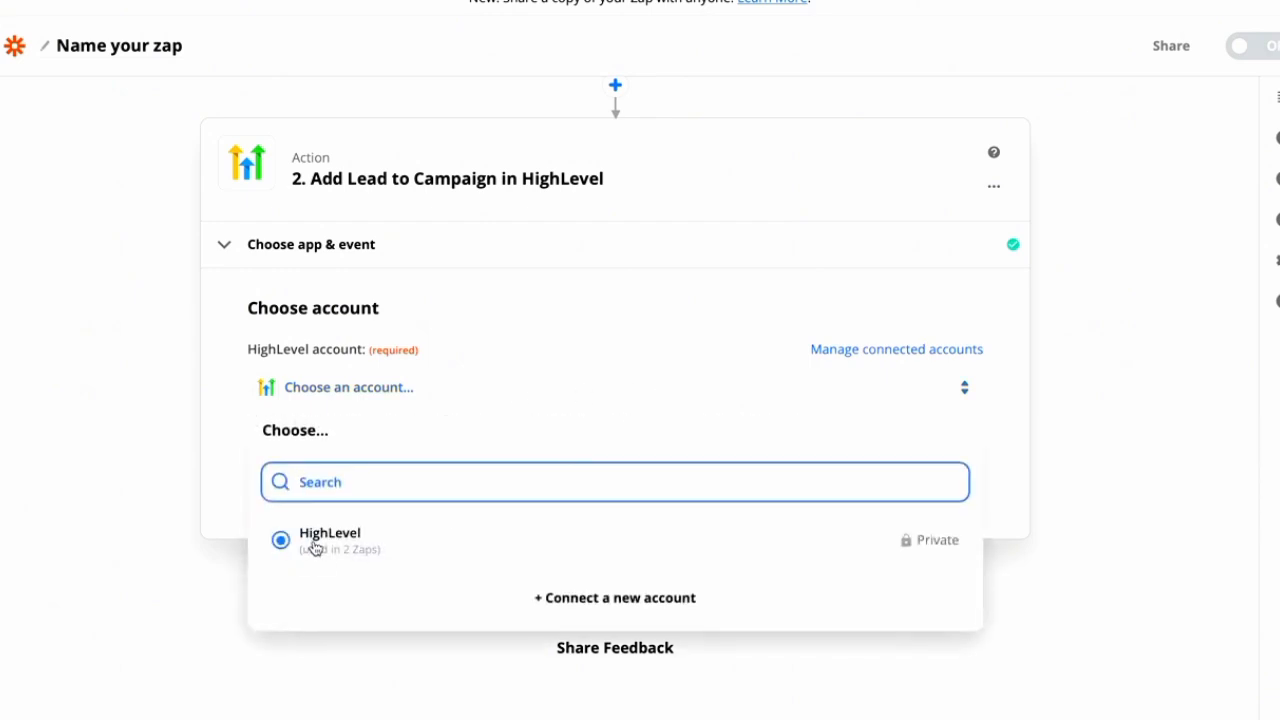
left_click(330, 540)
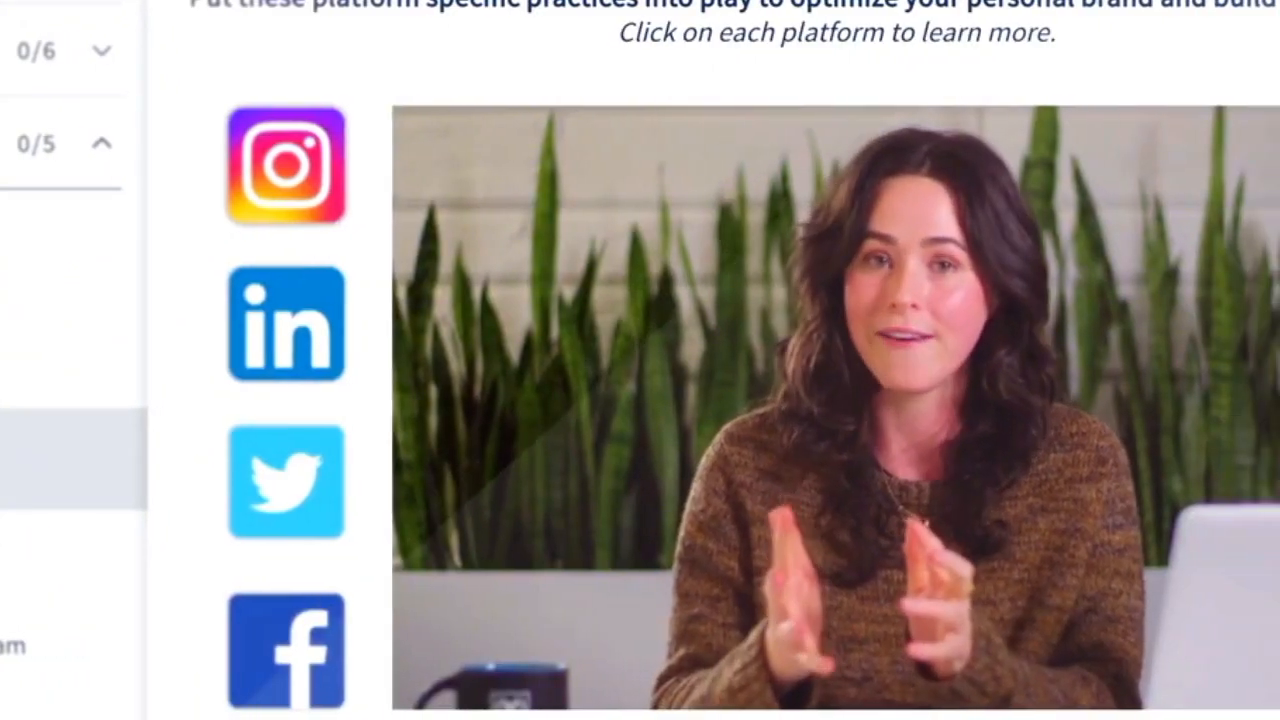
Step: Switch to the Hootsuite Academy lesson on platform-specific personal branding practices
left_click(286, 168)
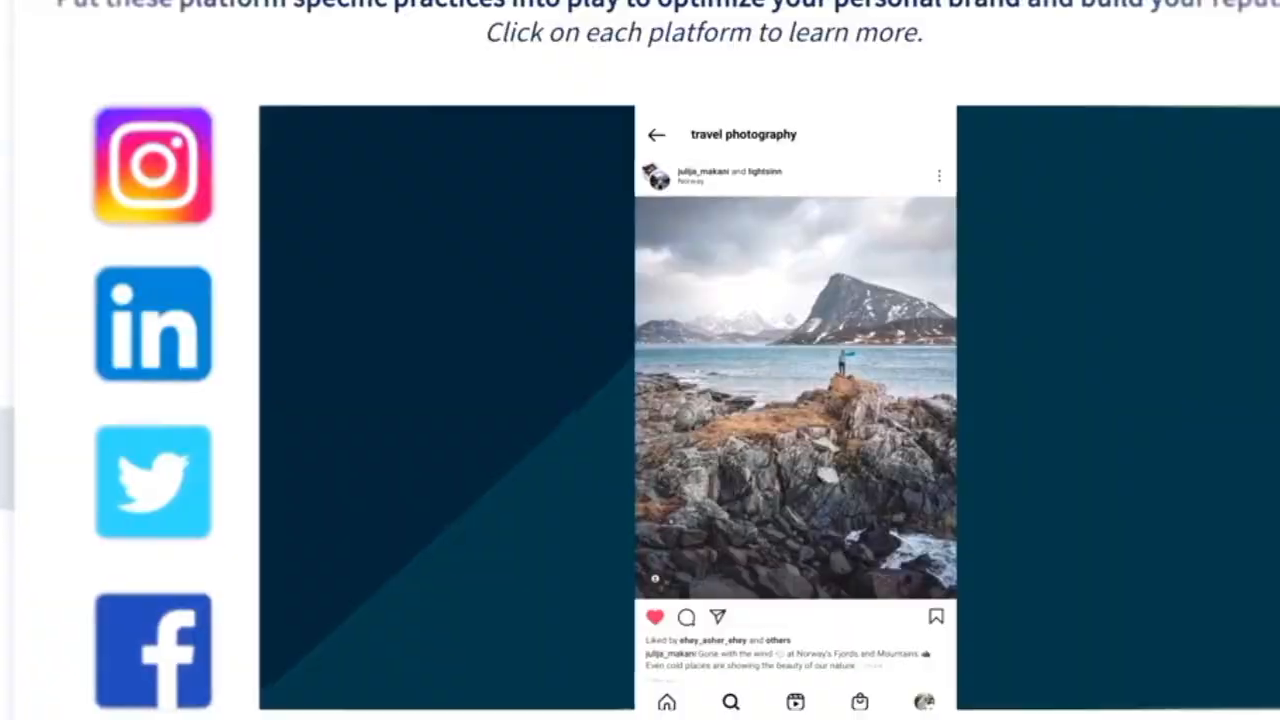